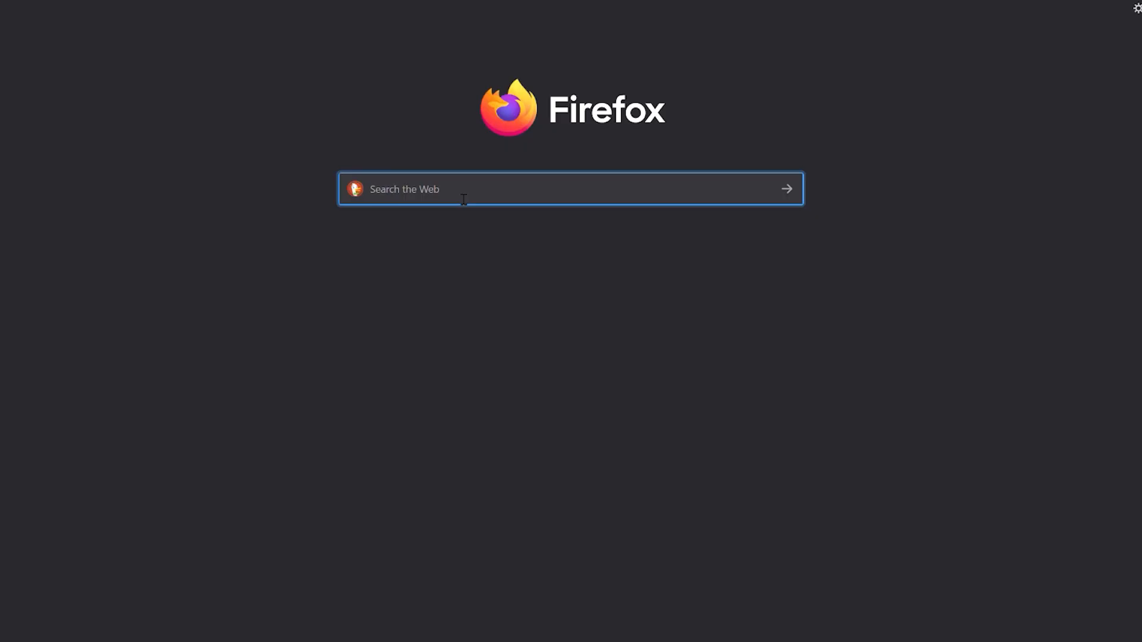
Search DuckDuckGo for 'voigtlander vc ii' and show the image results.
type("voigtlander vc ii")
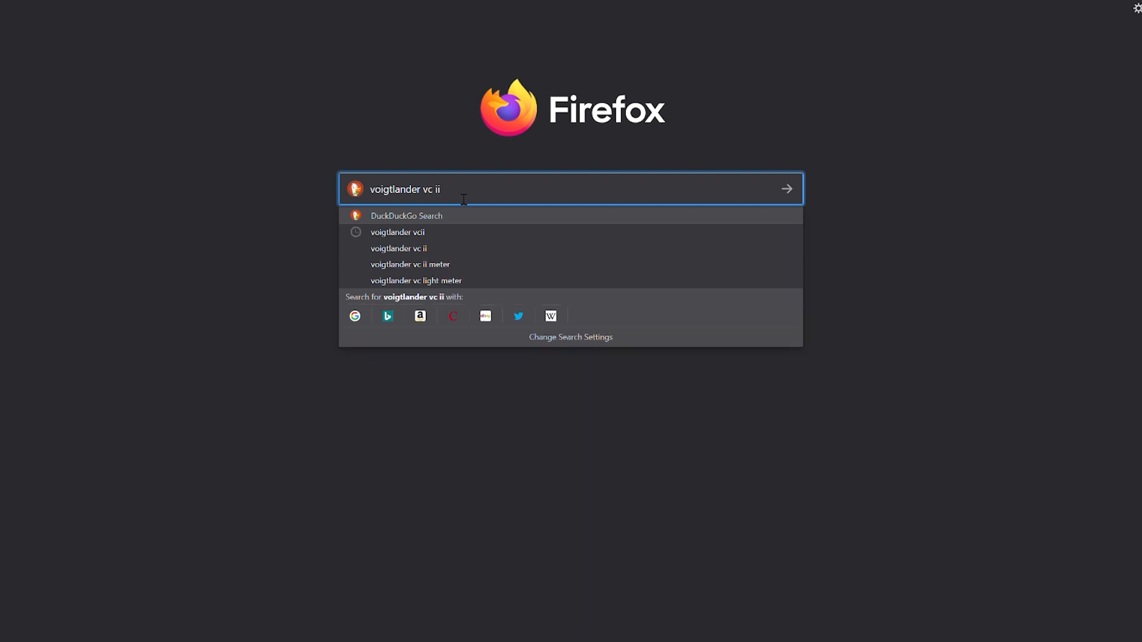
key("Return")
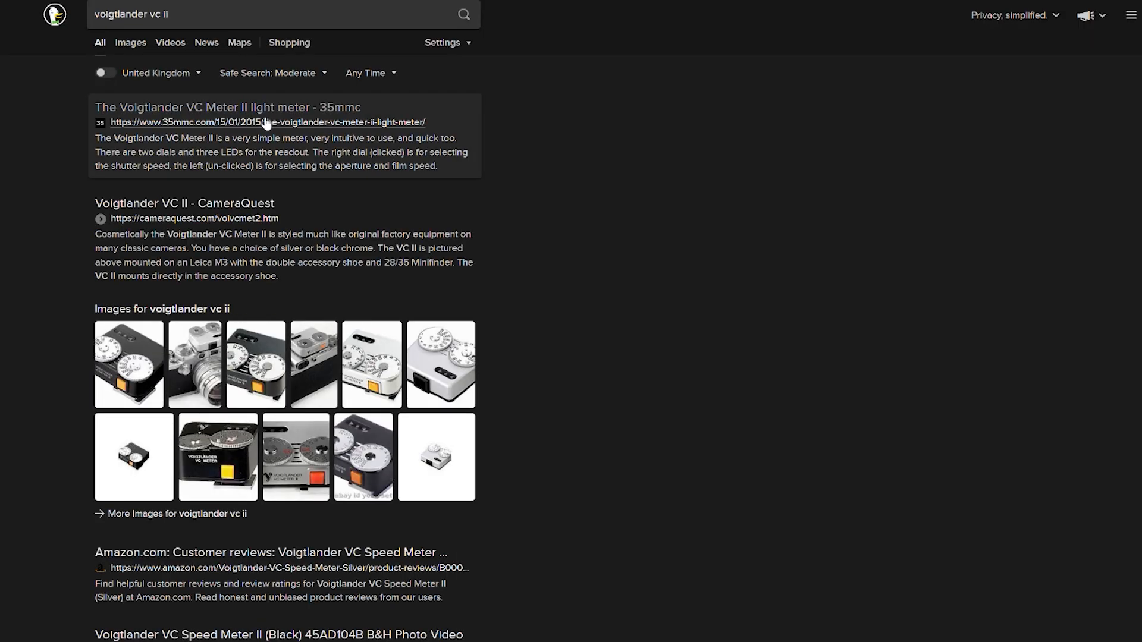
left_click(129, 42)
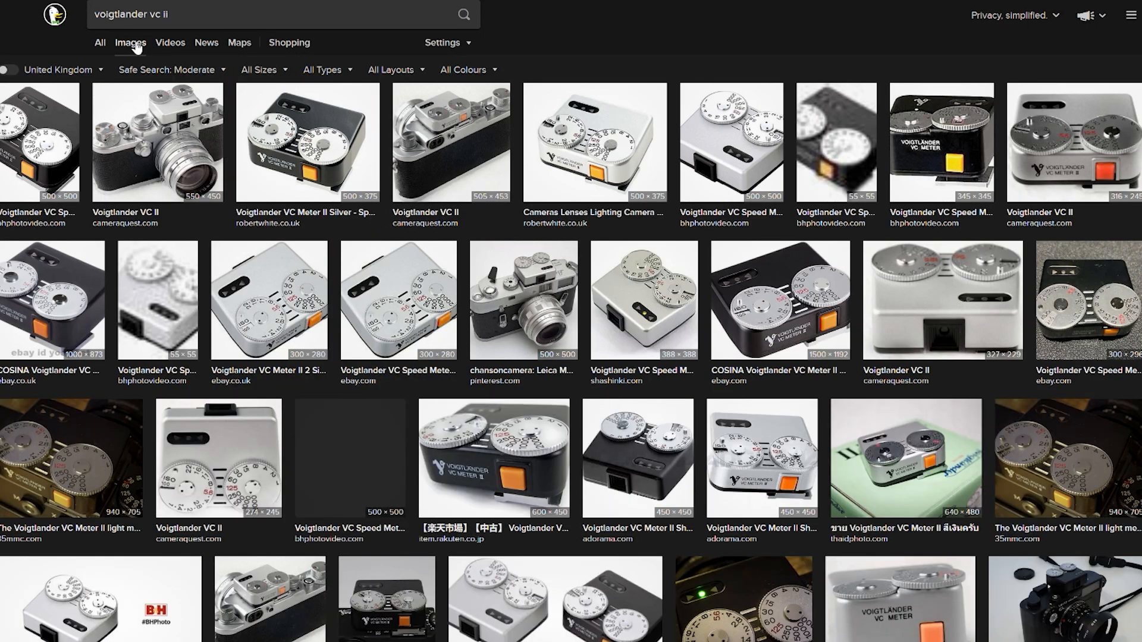
Preview the silver VC Meter II image from robertwhite.co.uk, then open a light-meter maker's Instagram profile.
left_click(593, 142)
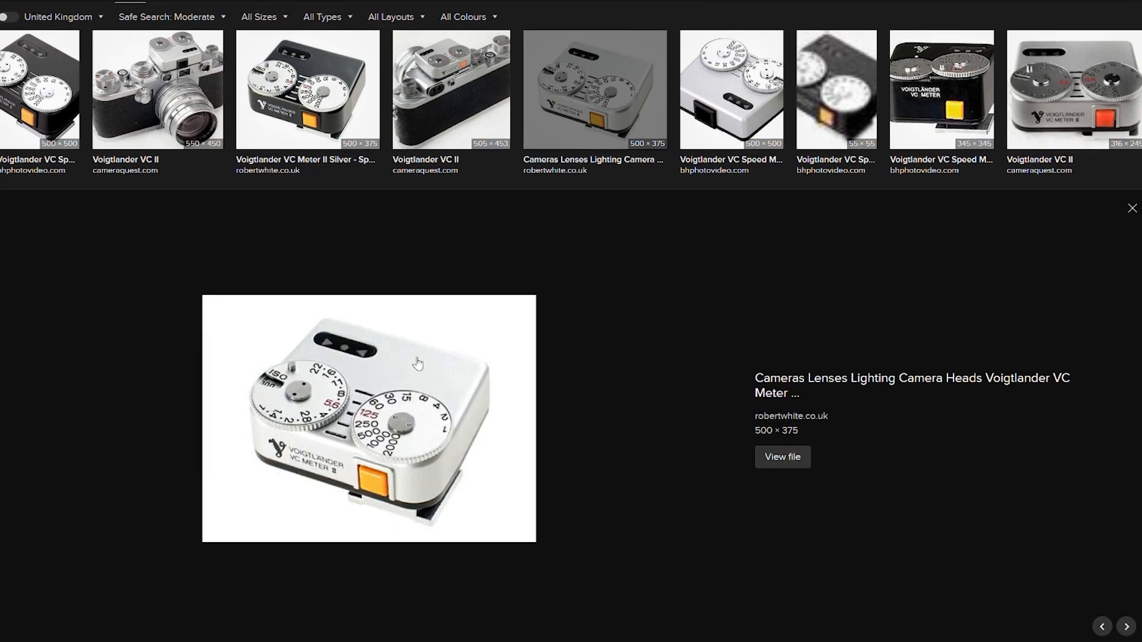
scroll("up", 3)
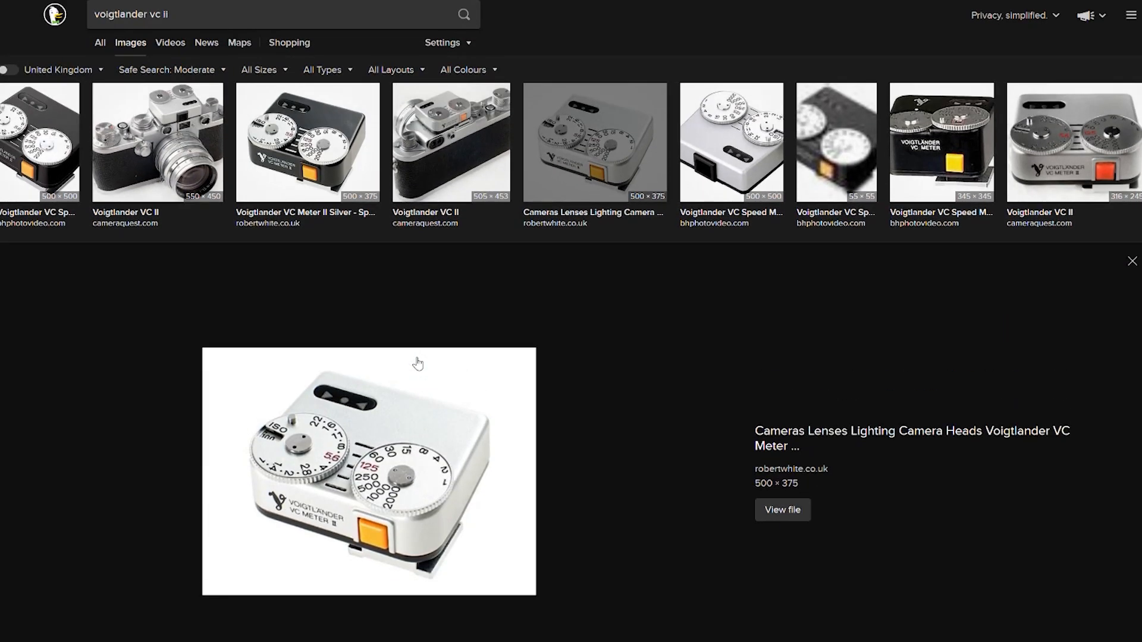
left_click(781, 509)
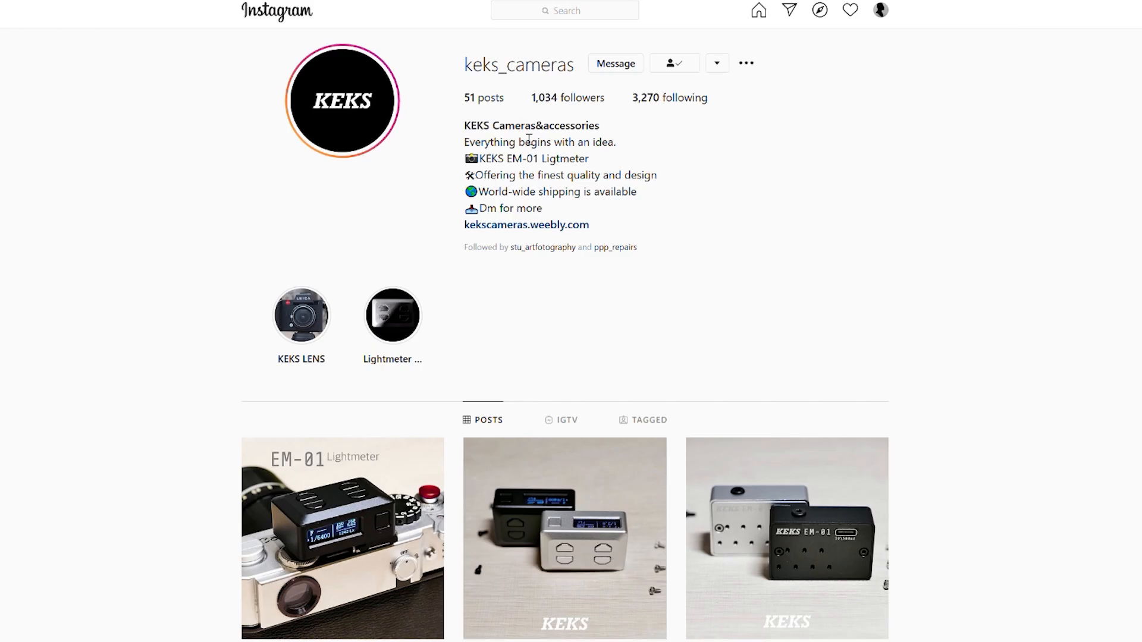
Scroll the keks_cameras Instagram grid and open the first EM-01 Lightmeter post.
scroll("down", 3)
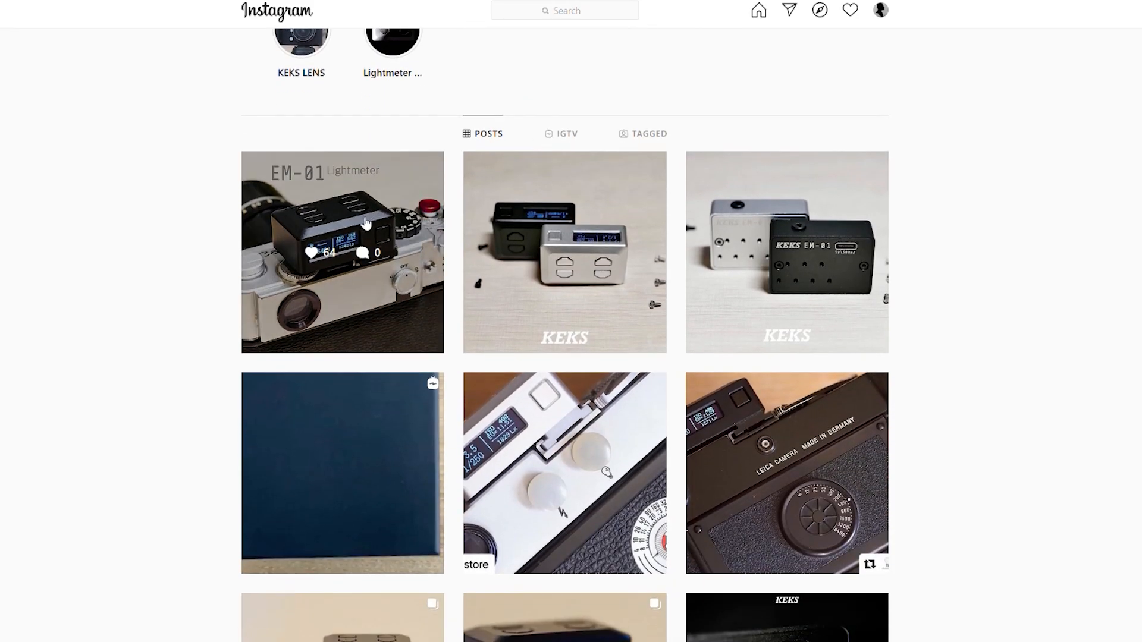
left_click(341, 252)
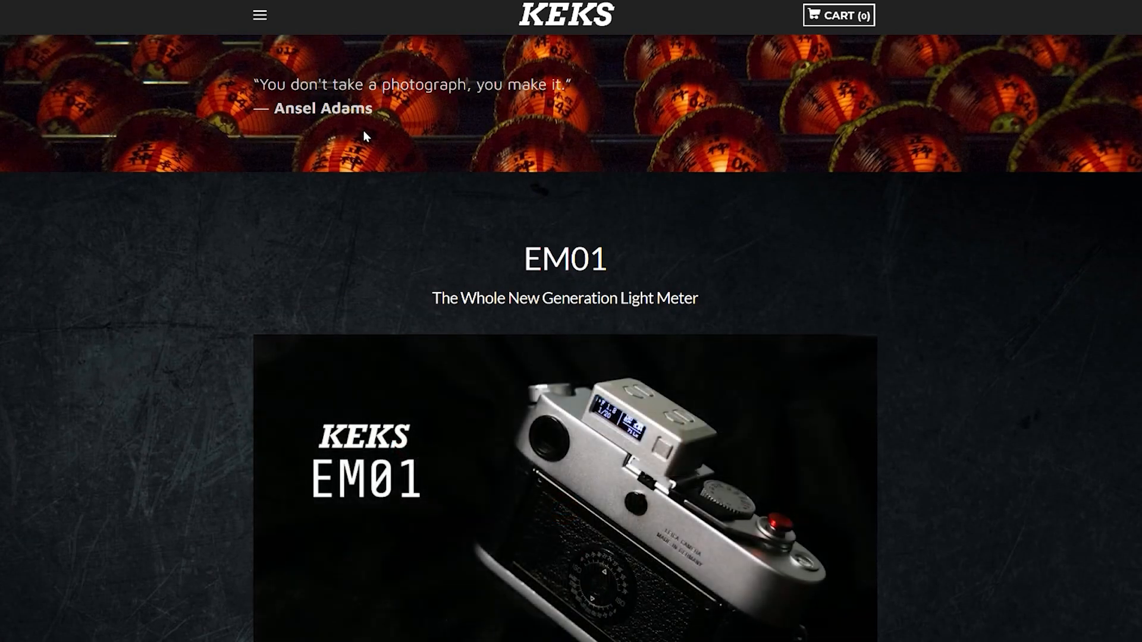
Scroll the KEKS EM01 Weebly page past the slideshow and description to OLED DISPLAY.
scroll("down", 3)
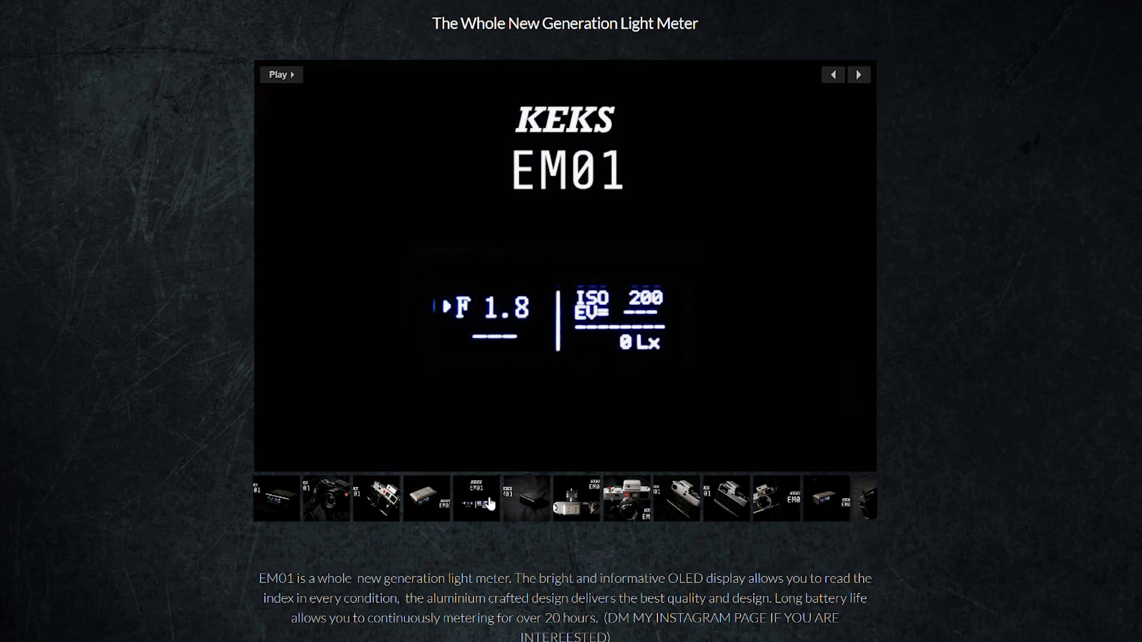
scroll("down", 3)
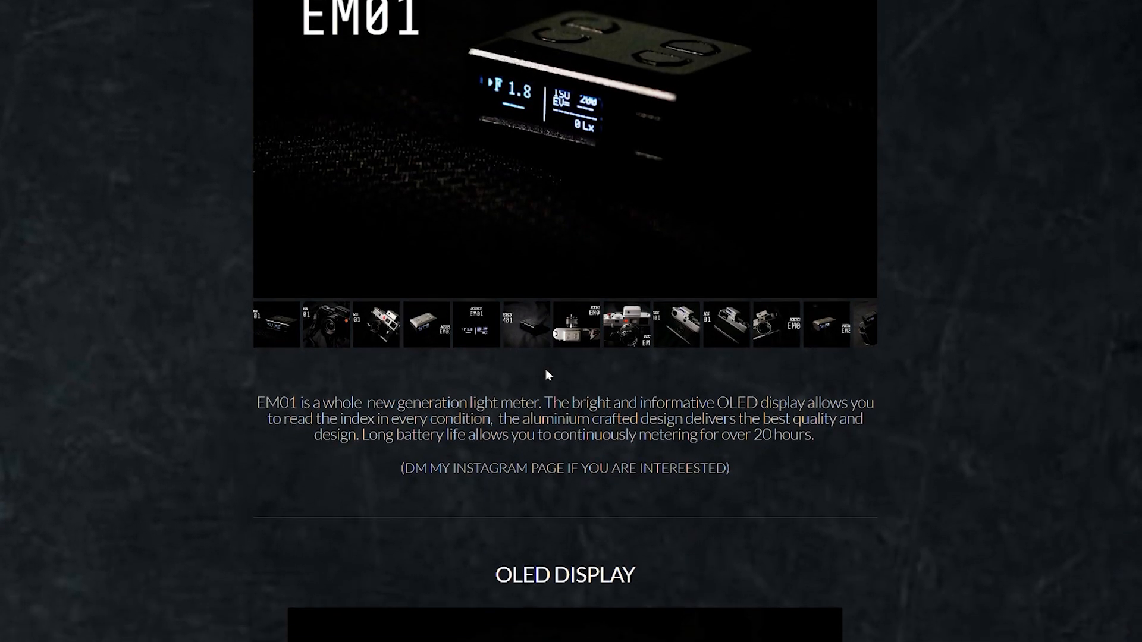
scroll("down", 3)
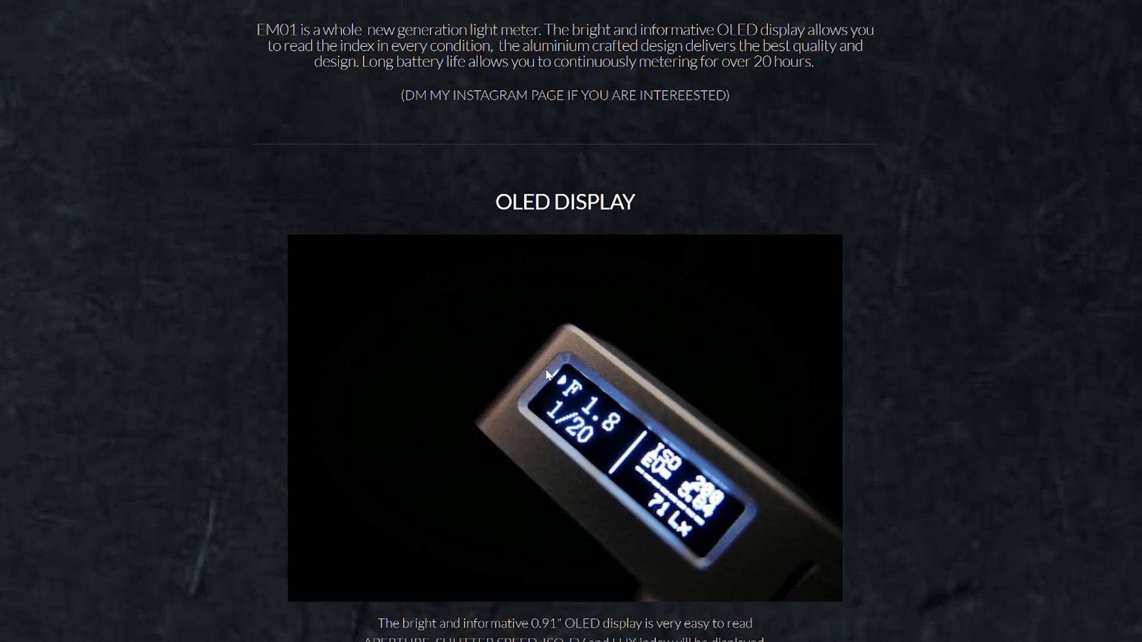
Open The Latent Image's Keks Light Meter store category and its £140 KEKS EM-01 Digital Shoe Meter.
left_click(69, 45)
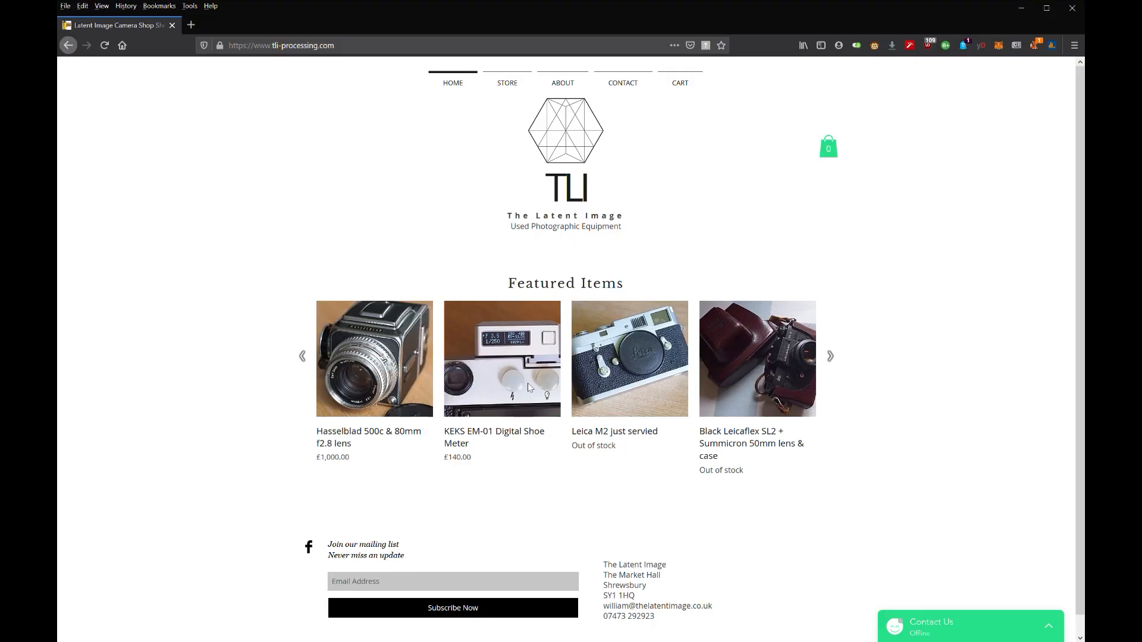
left_click(507, 82)
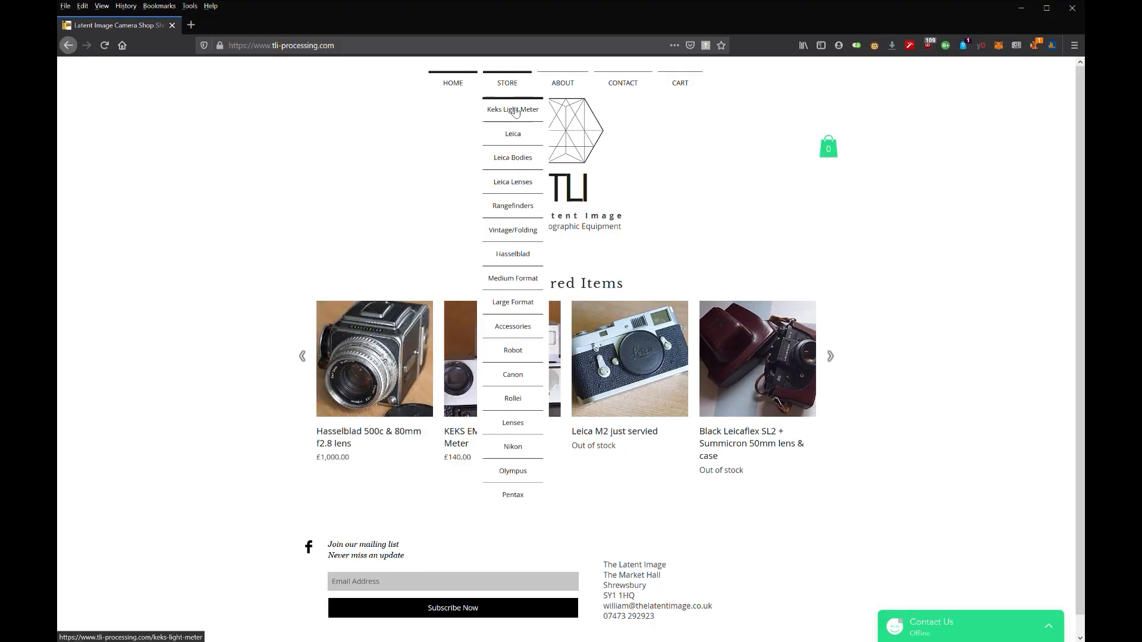
left_click(512, 109)
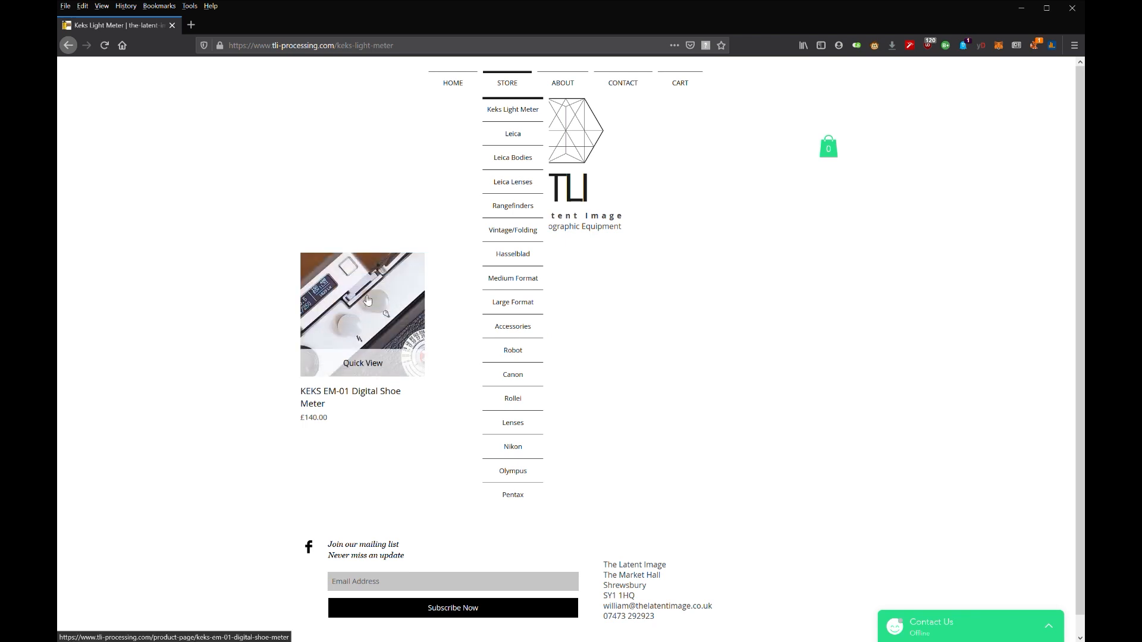
left_click(363, 313)
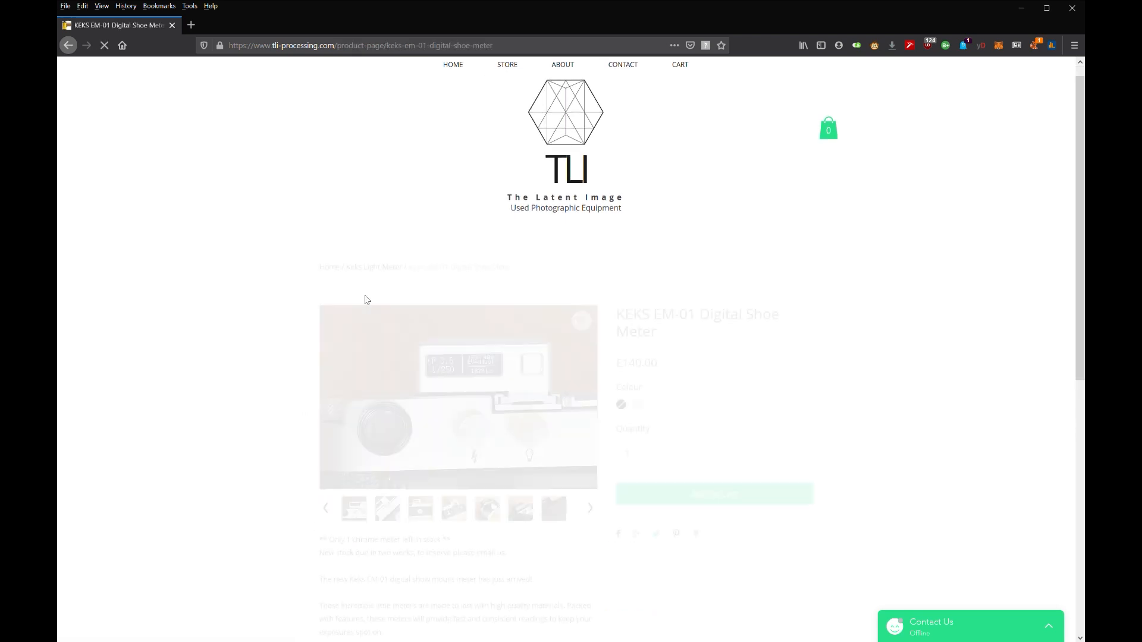